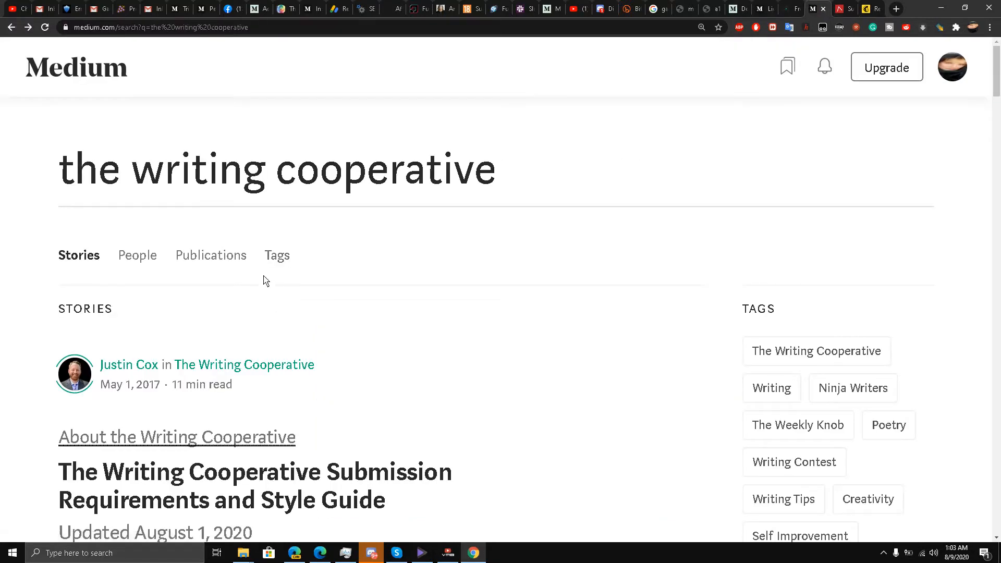
mouse_move(307, 192)
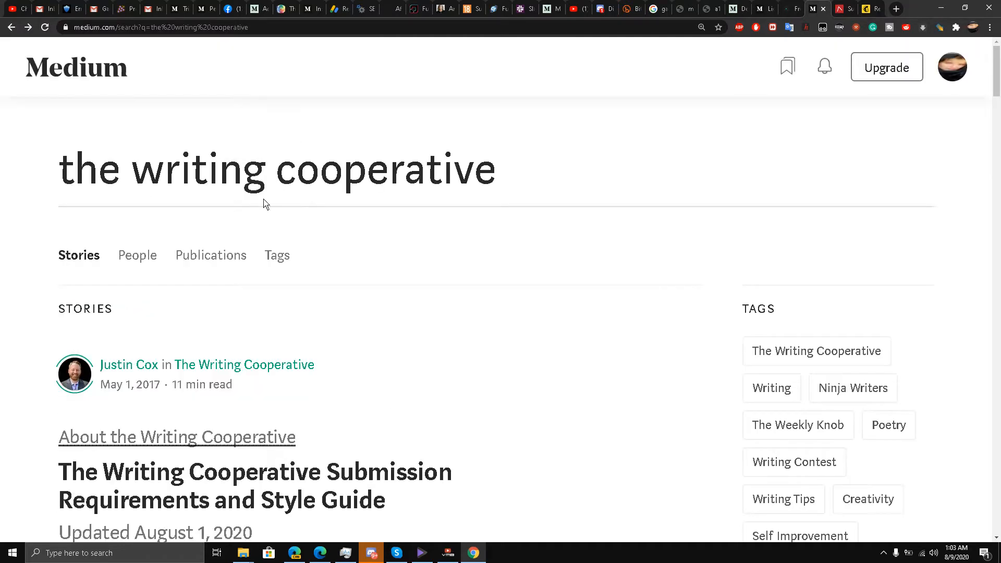
- Reach The Writing Cooperative's submission requirements article from the feed
scroll("down", 3)
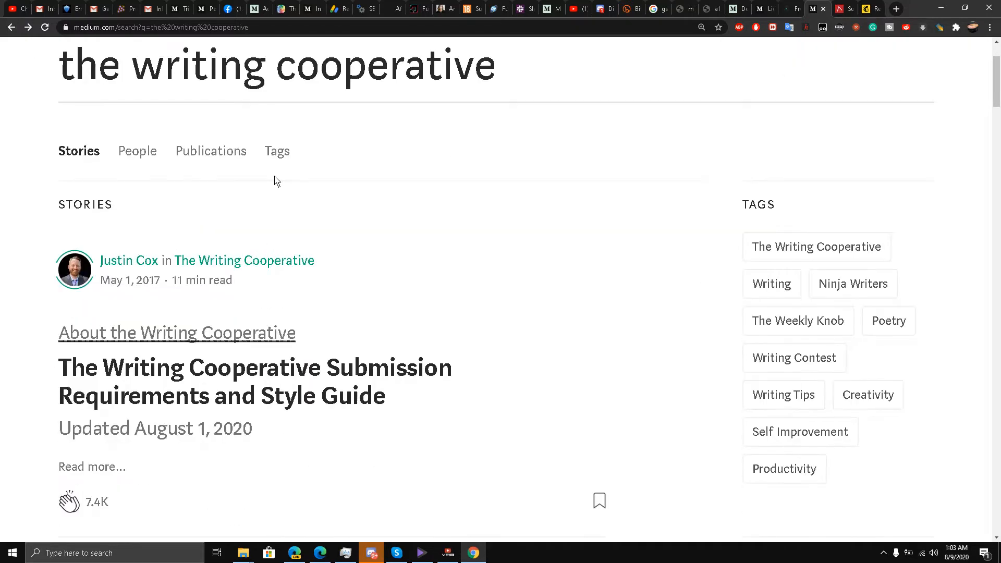
scroll("up", 3)
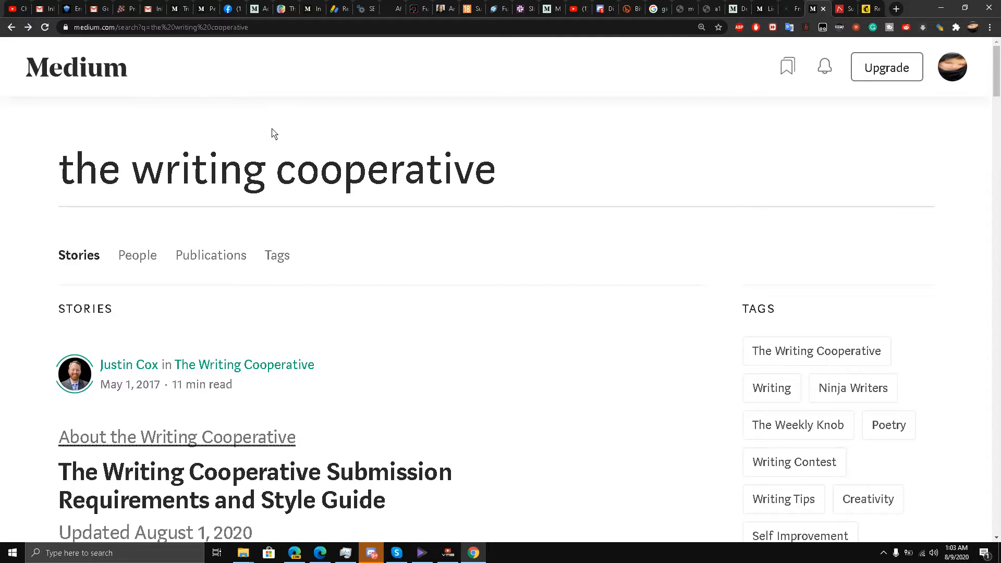
mouse_move(377, 152)
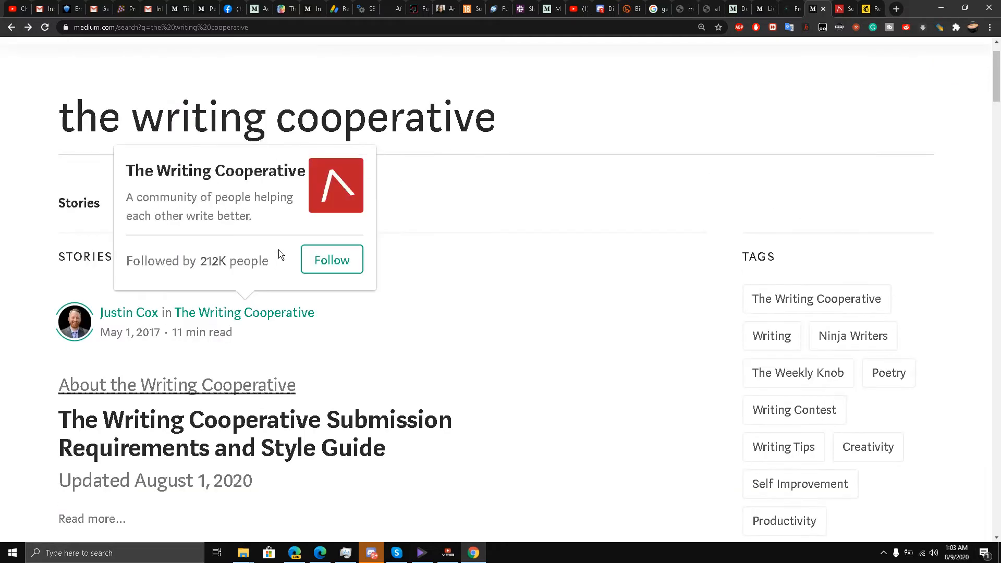
mouse_move(423, 239)
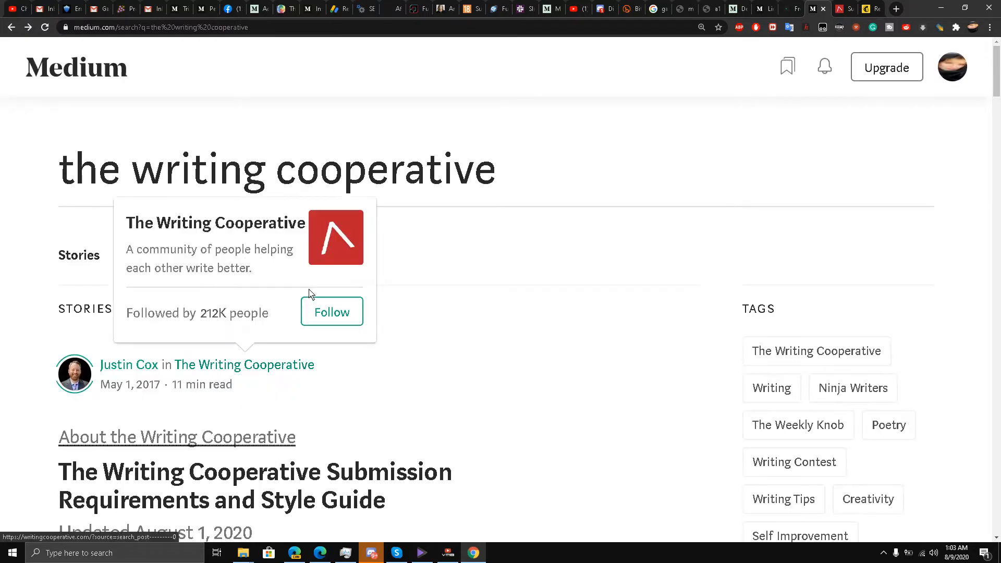
mouse_move(356, 226)
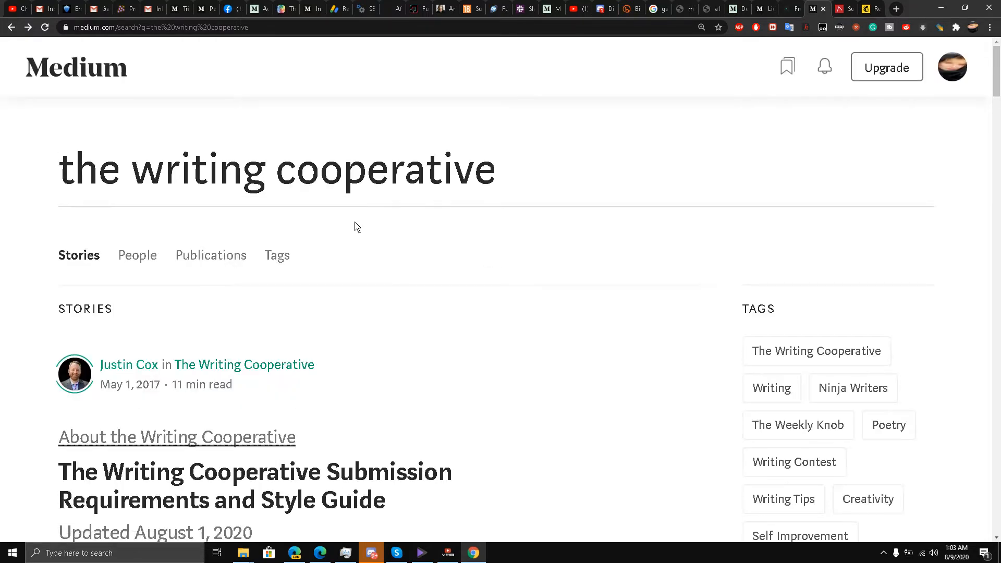
scroll("down", 3)
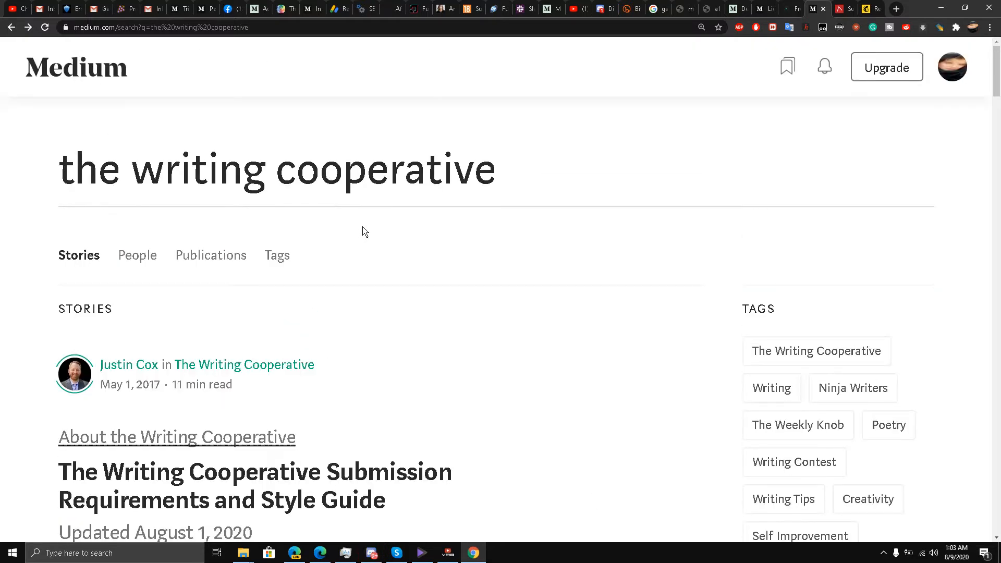
scroll("down", 3)
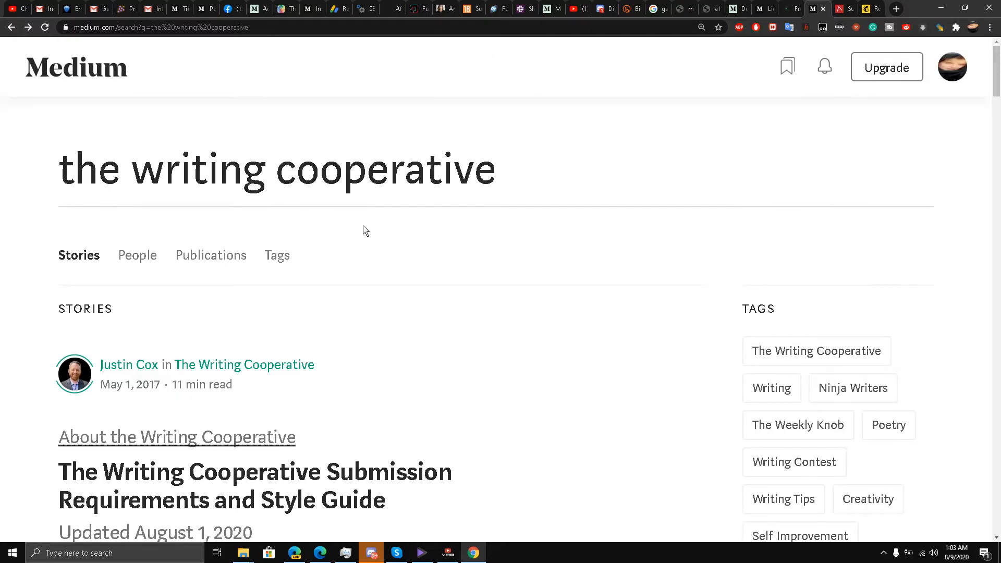
mouse_move(677, 142)
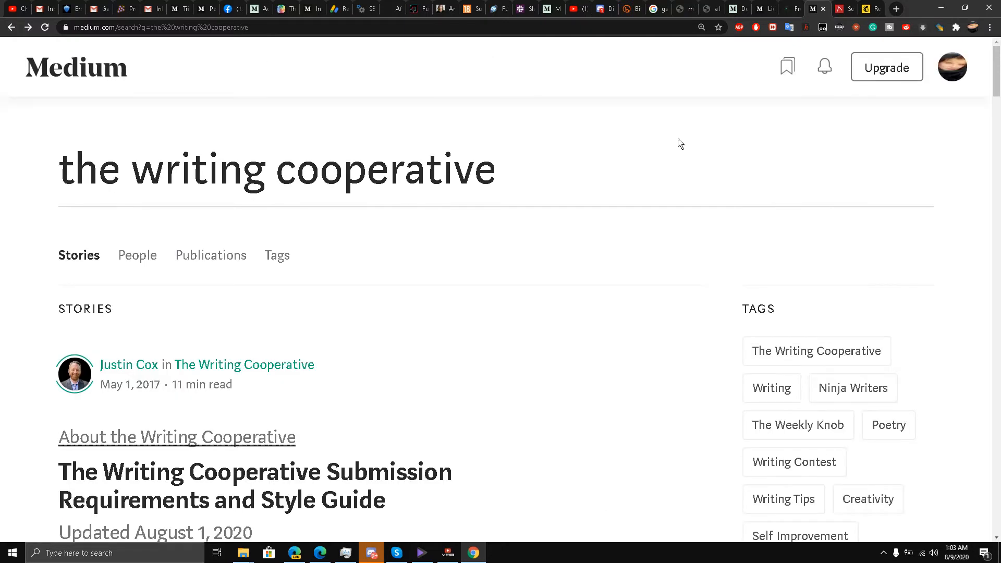
mouse_move(843, 8)
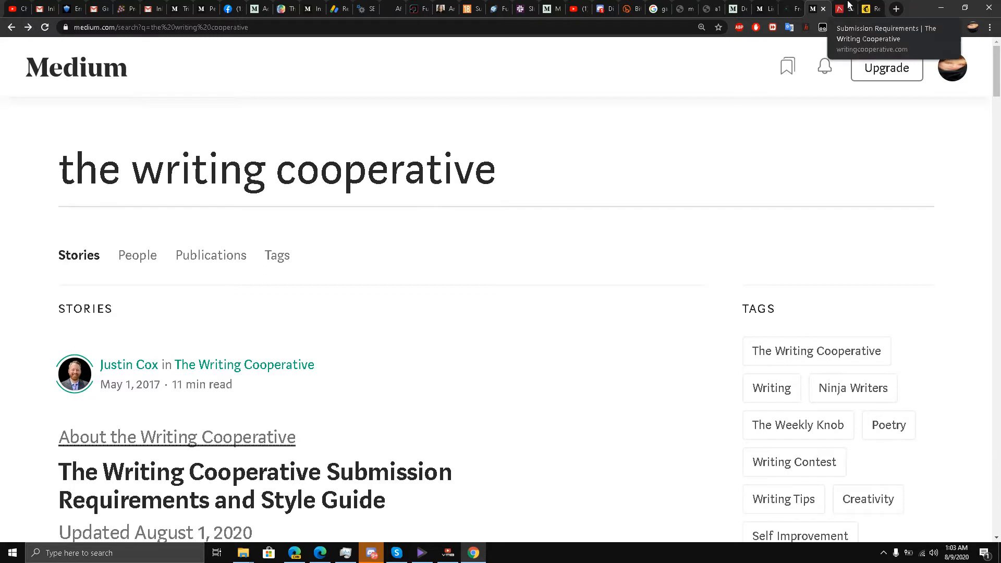
left_click(181, 436)
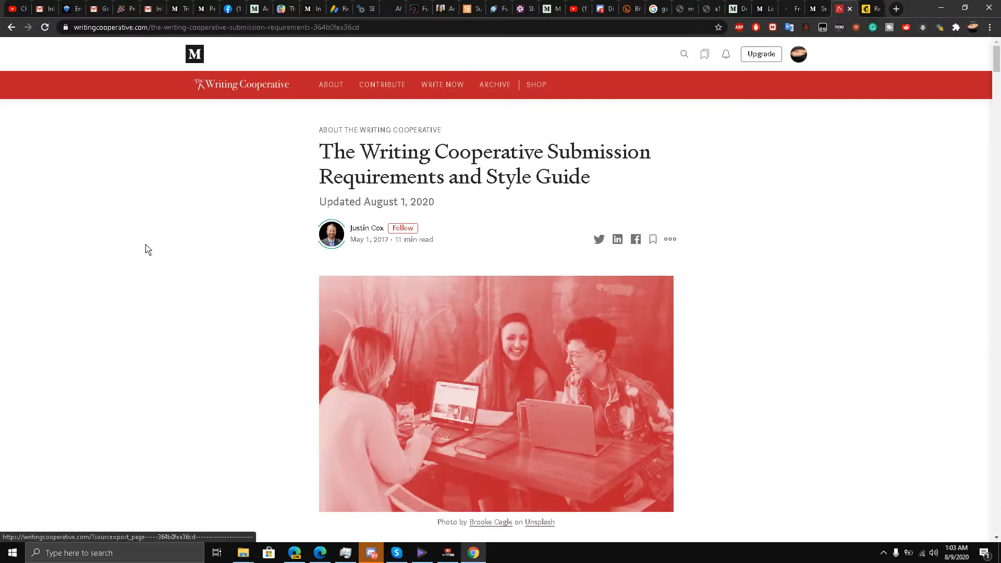
mouse_move(326, 85)
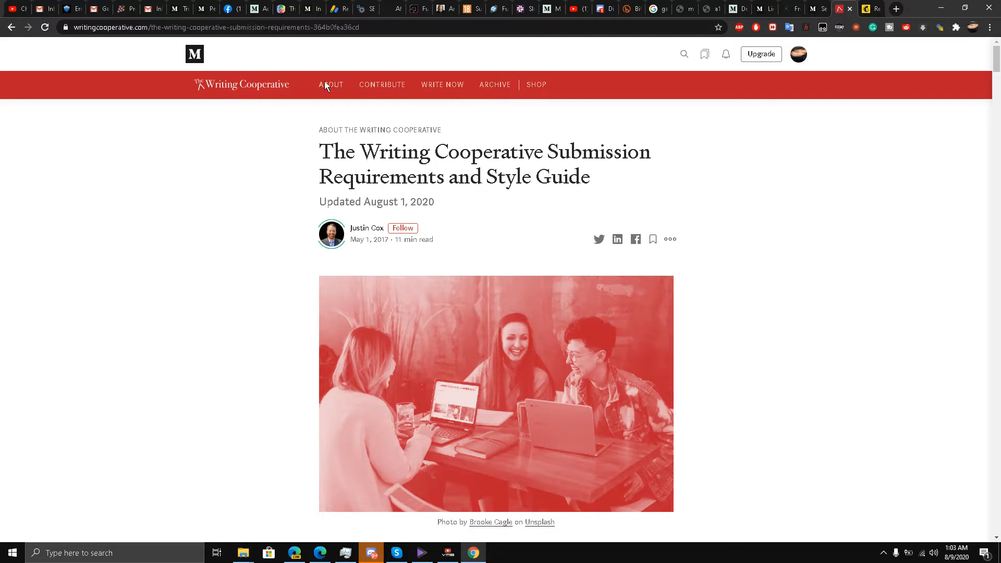
mouse_move(456, 93)
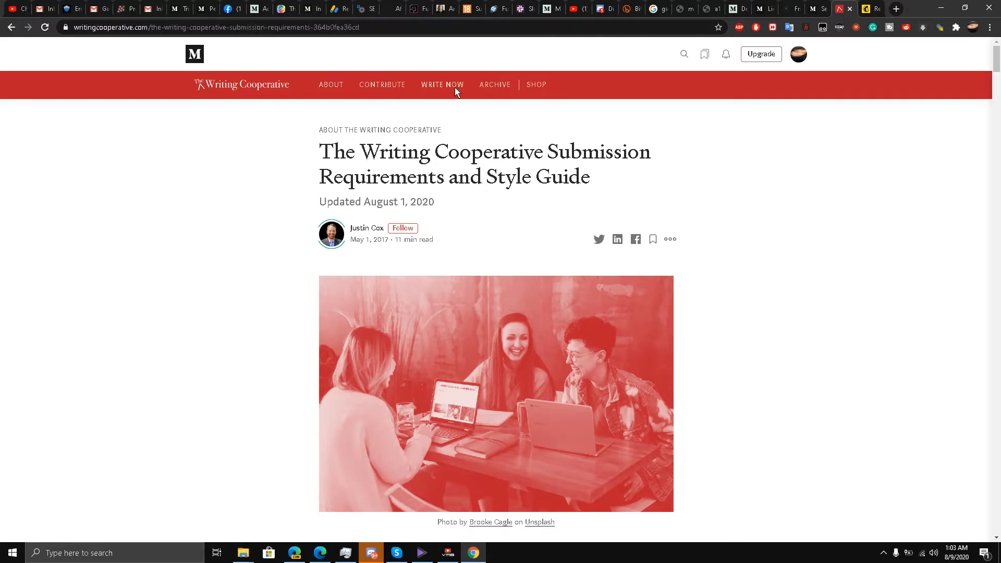
mouse_move(394, 92)
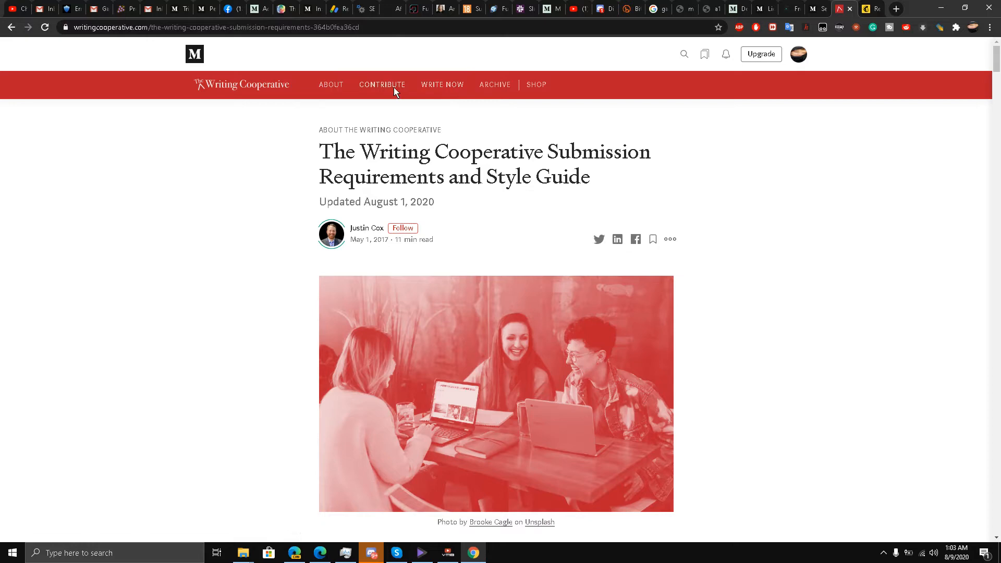
- Locate the 'Request to contribute' section and briefly highlight its paragraph
scroll("down", 3)
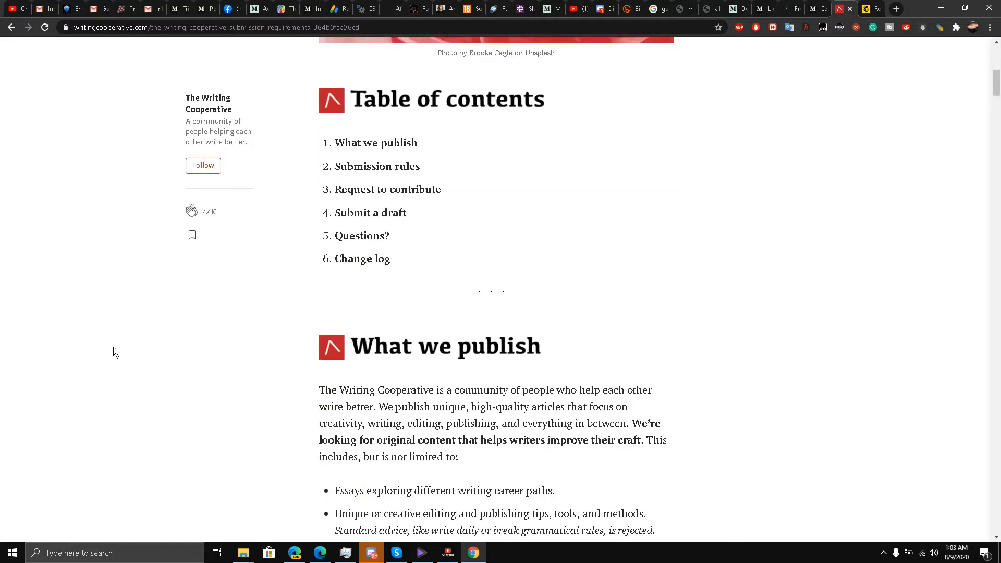
scroll("down", 3)
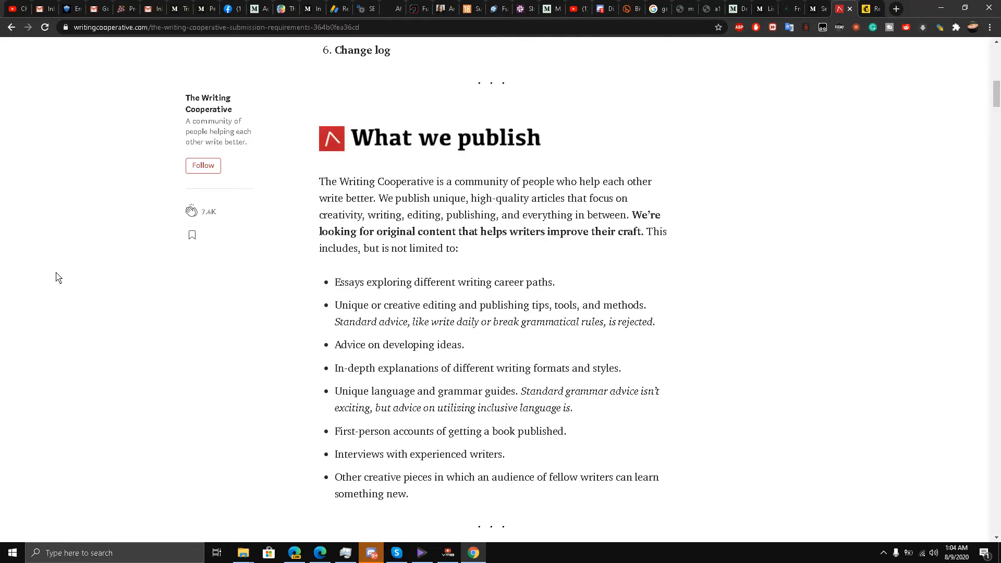
scroll("down", 3)
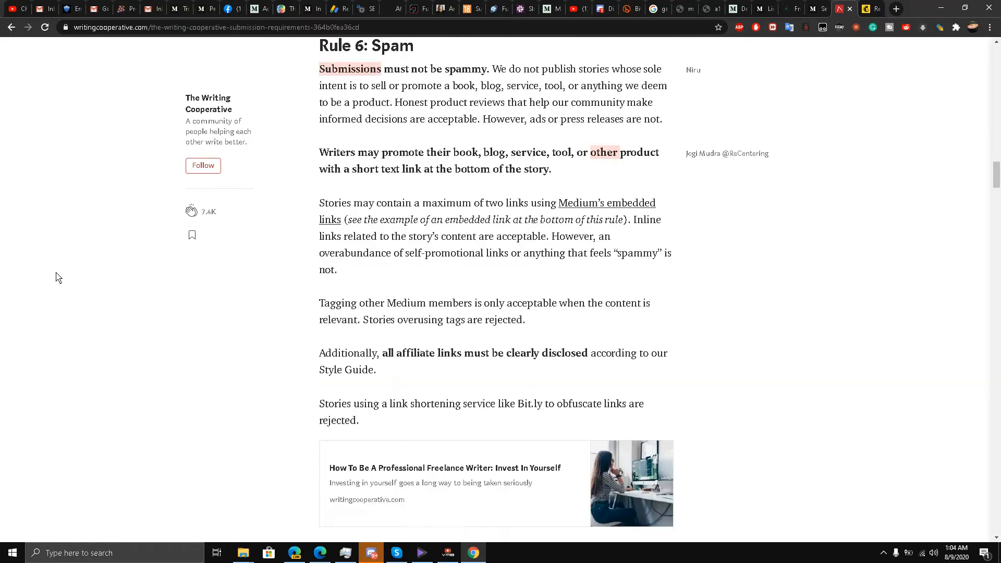
scroll("down", 3)
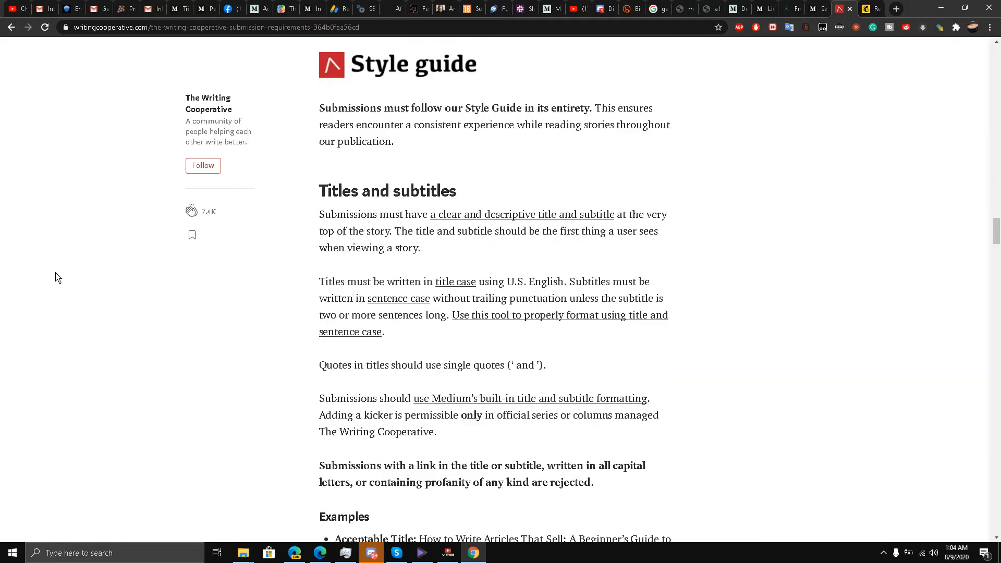
scroll("down", 3)
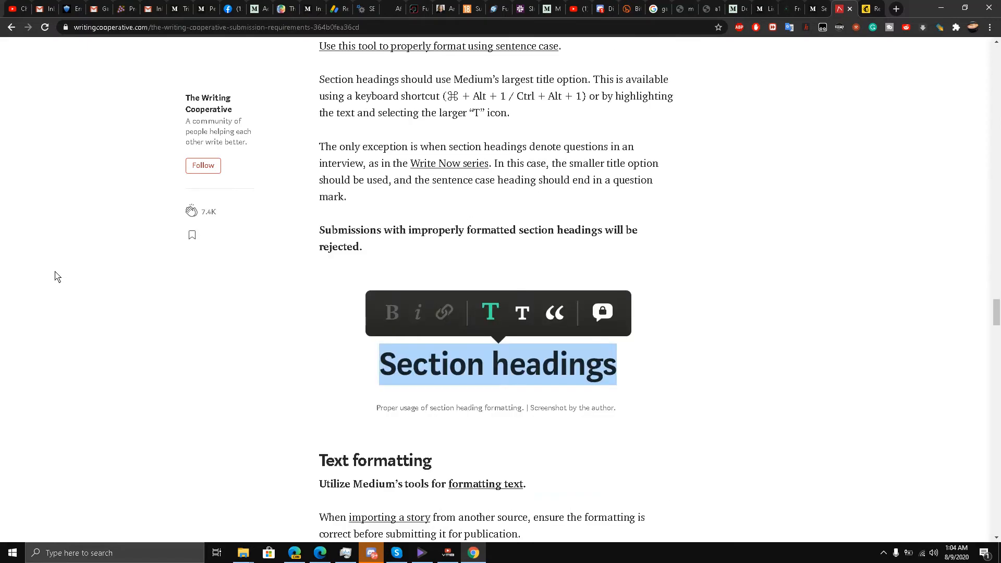
scroll("down", 3)
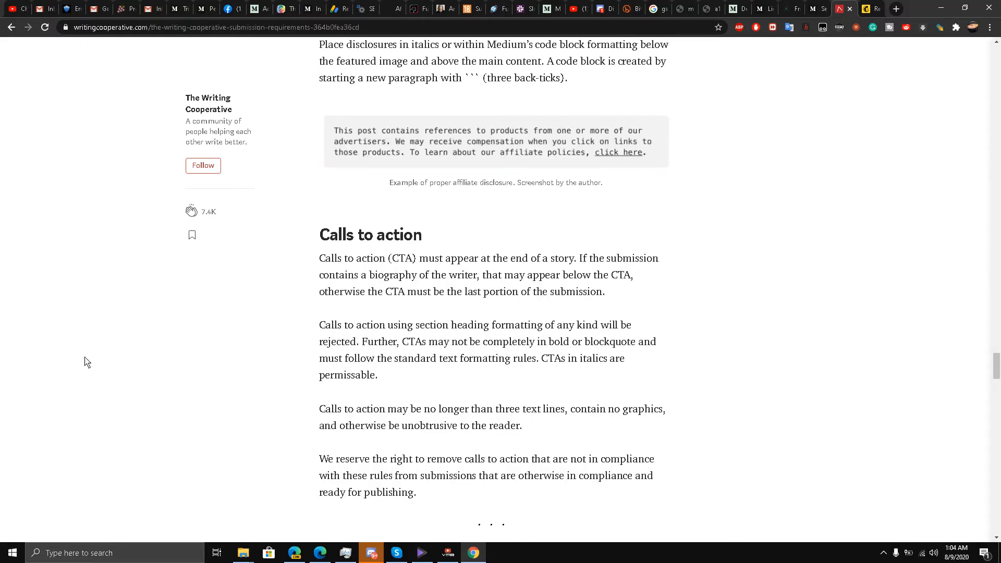
scroll("down", 3)
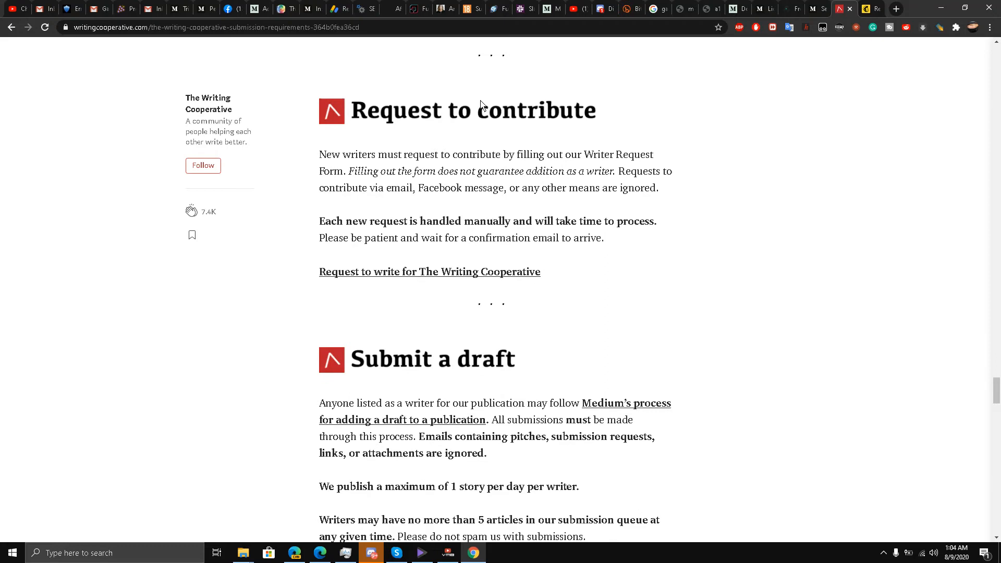
mouse_move(405, 160)
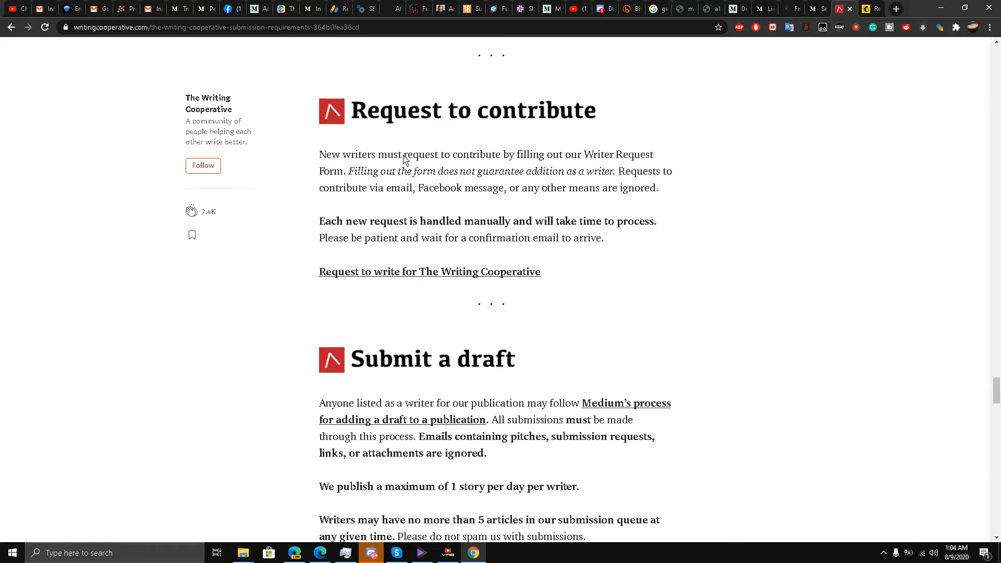
left_click_drag(319, 155, 657, 188)
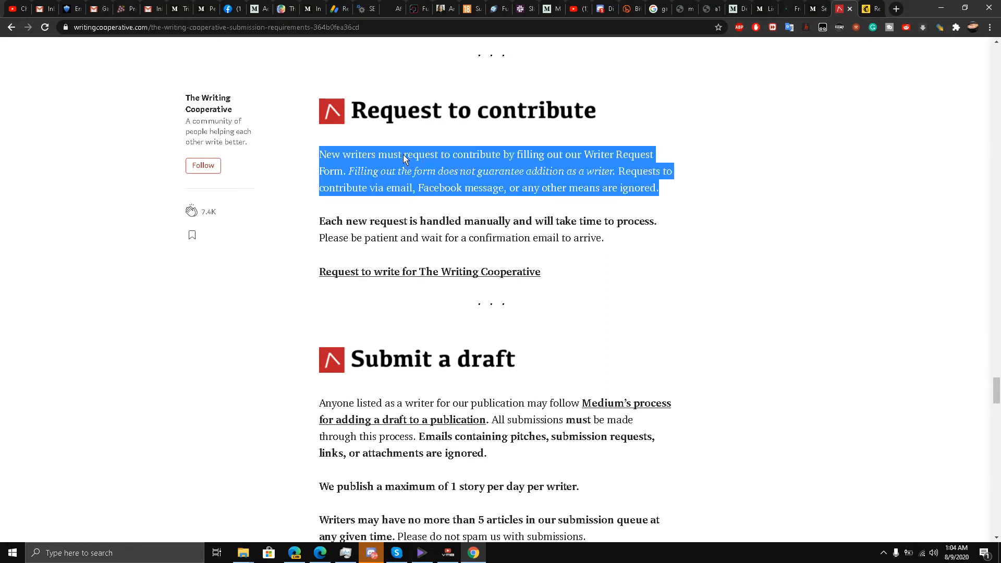
left_click(400, 207)
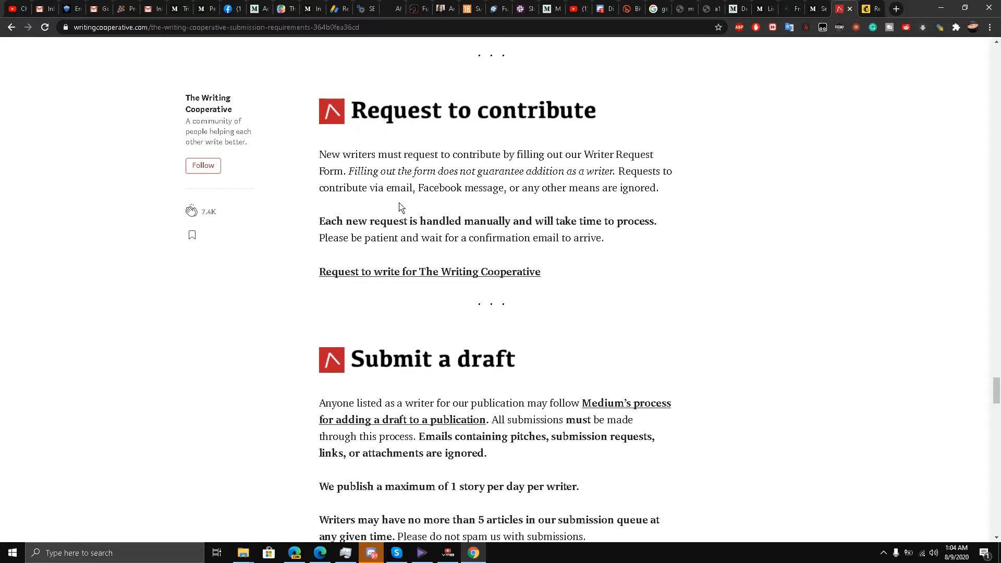
mouse_move(396, 276)
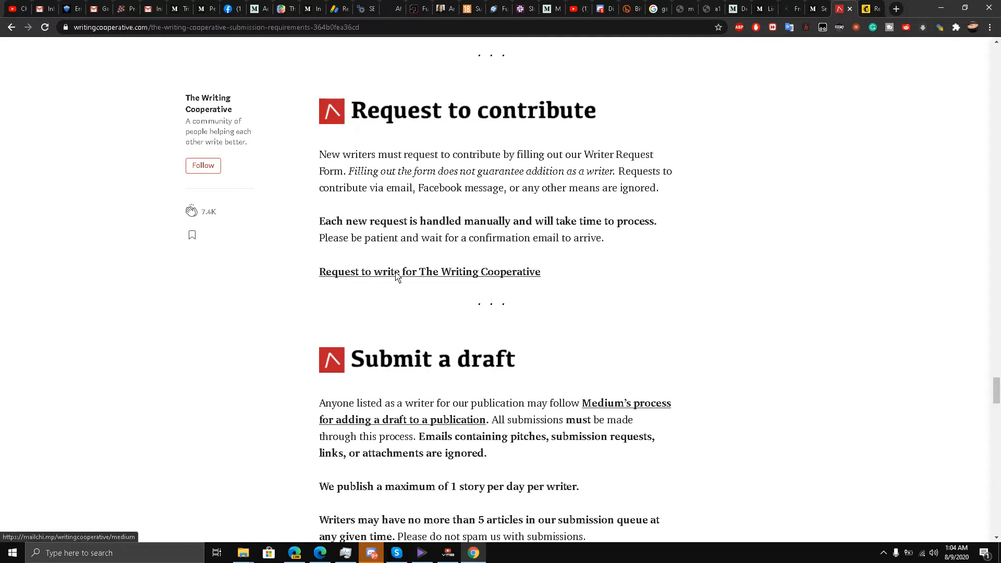
mouse_move(859, 5)
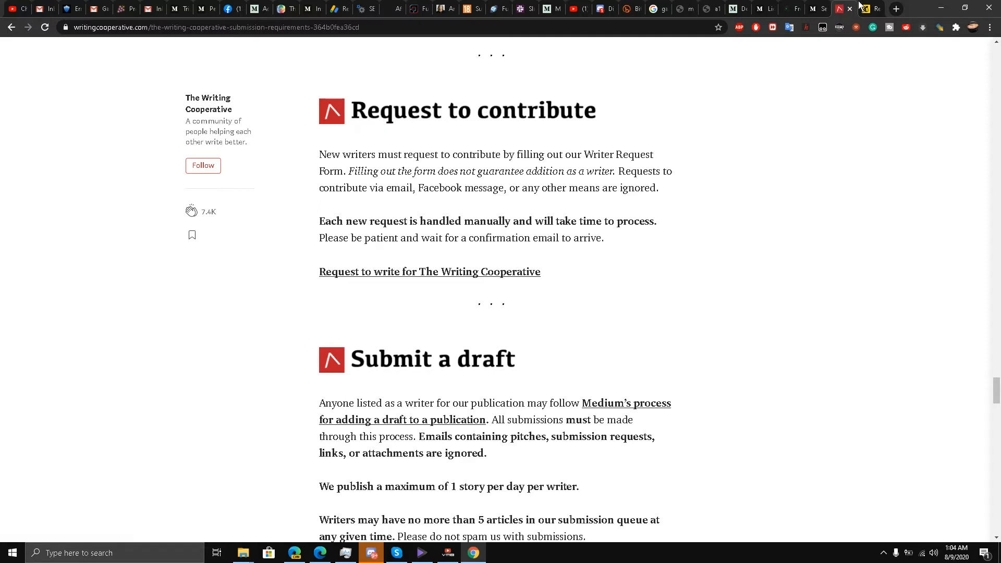
- Follow the 'Request to write for The Writing Cooperative' link to its writer request form
left_click(429, 271)
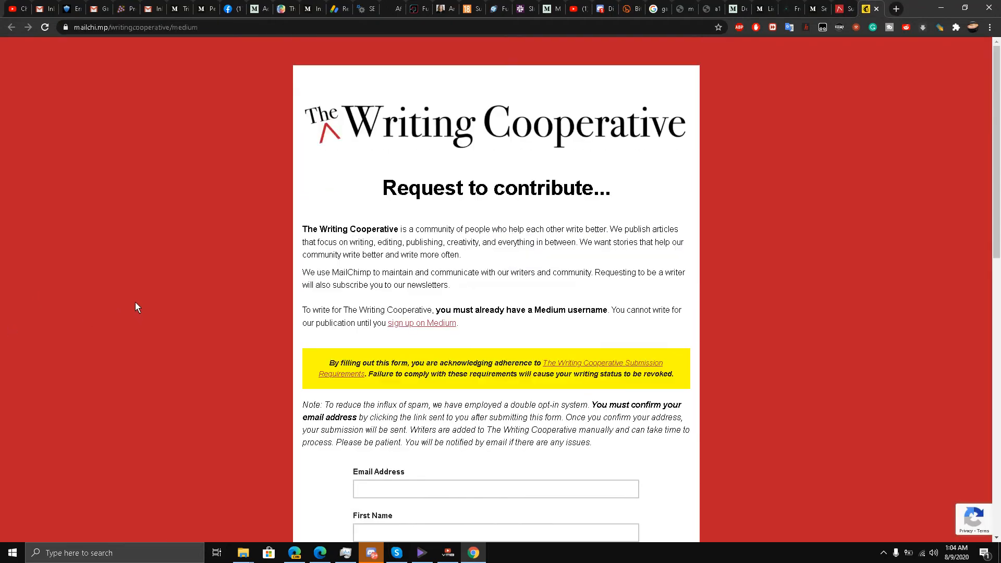
scroll("down", 3)
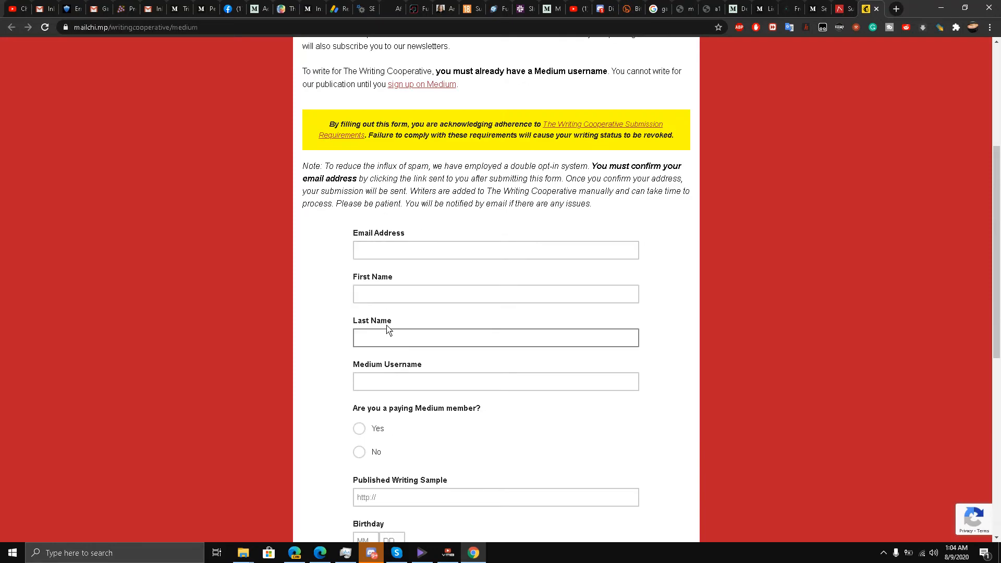
scroll("down", 3)
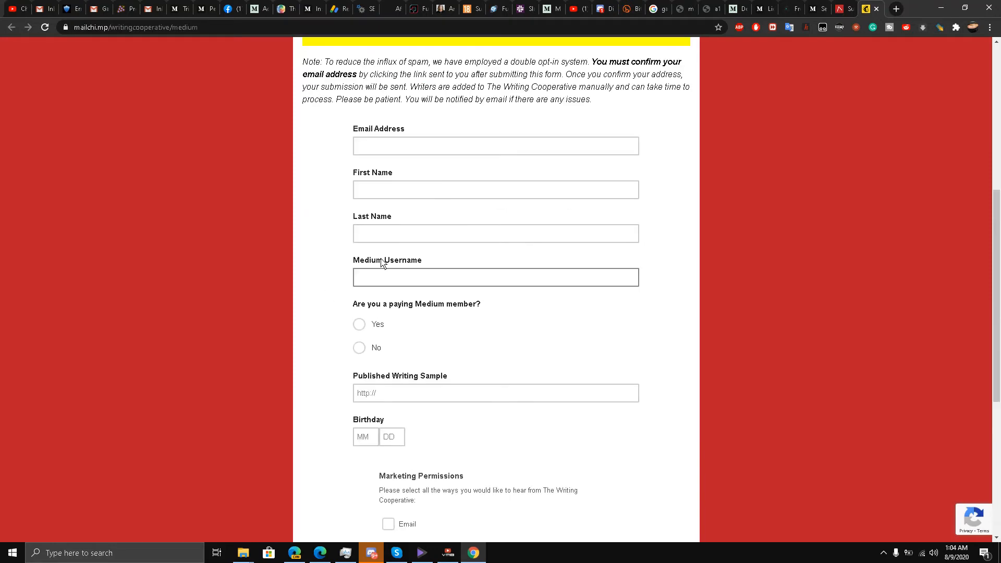
scroll("down", 3)
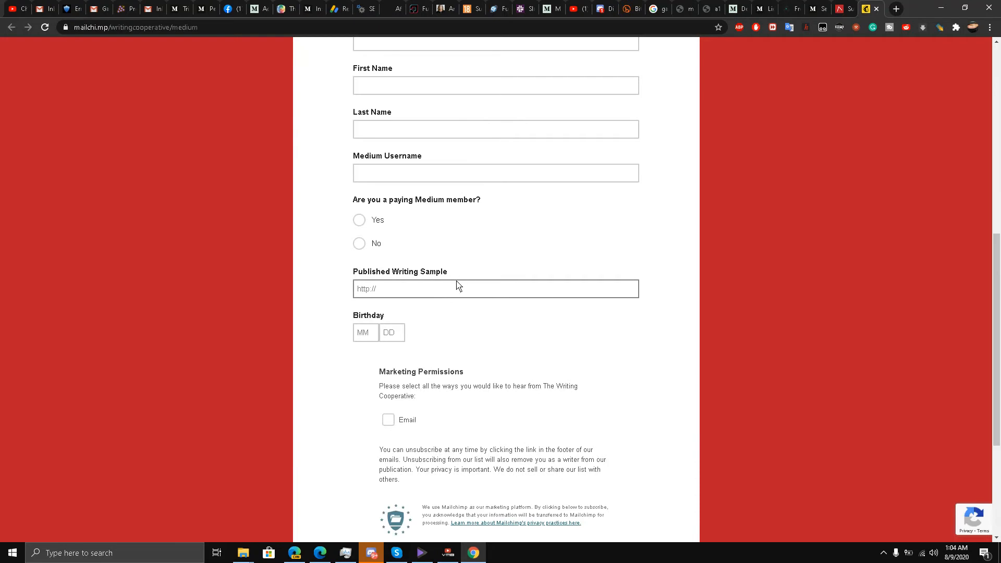
scroll("down", 3)
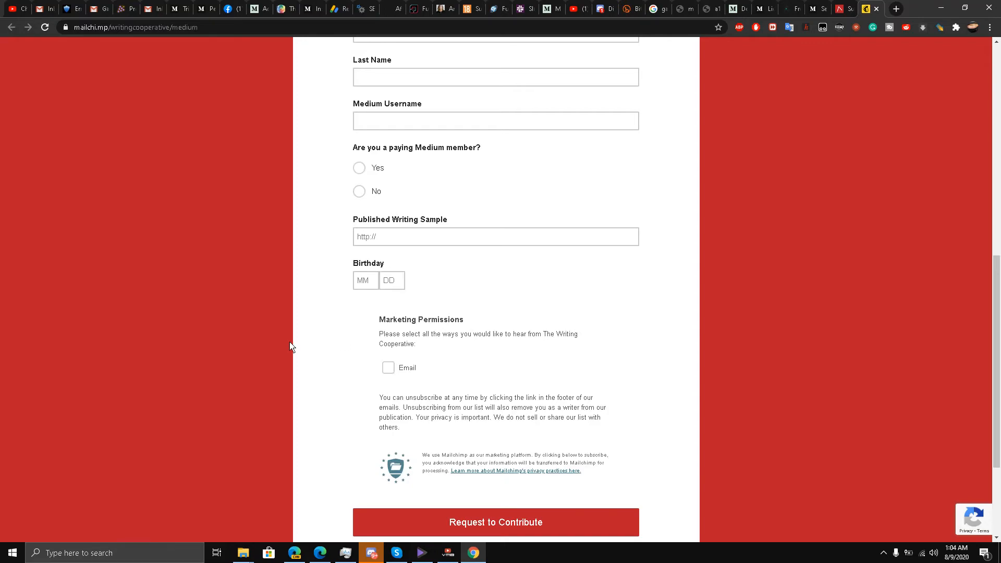
scroll("down", 3)
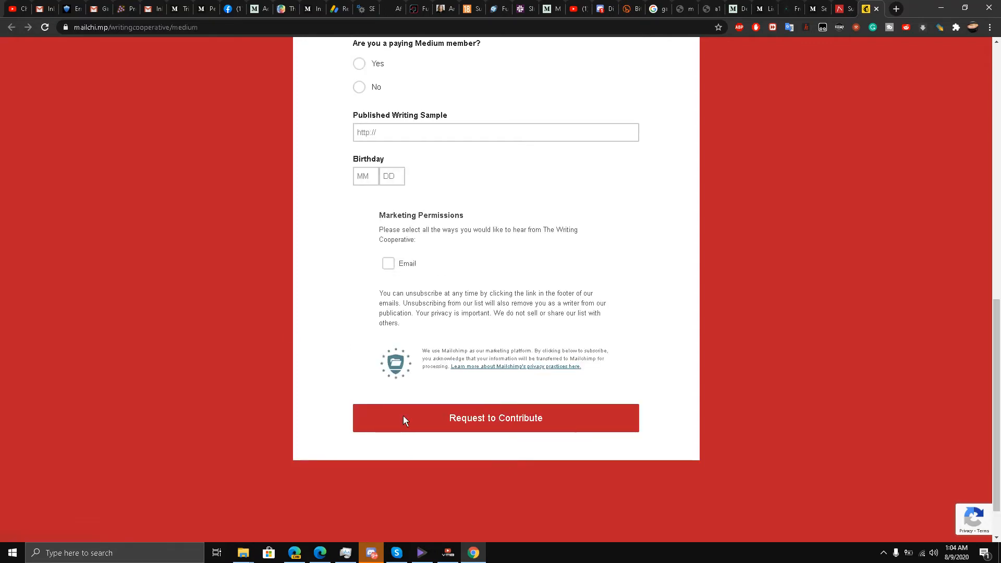
scroll("up", 3)
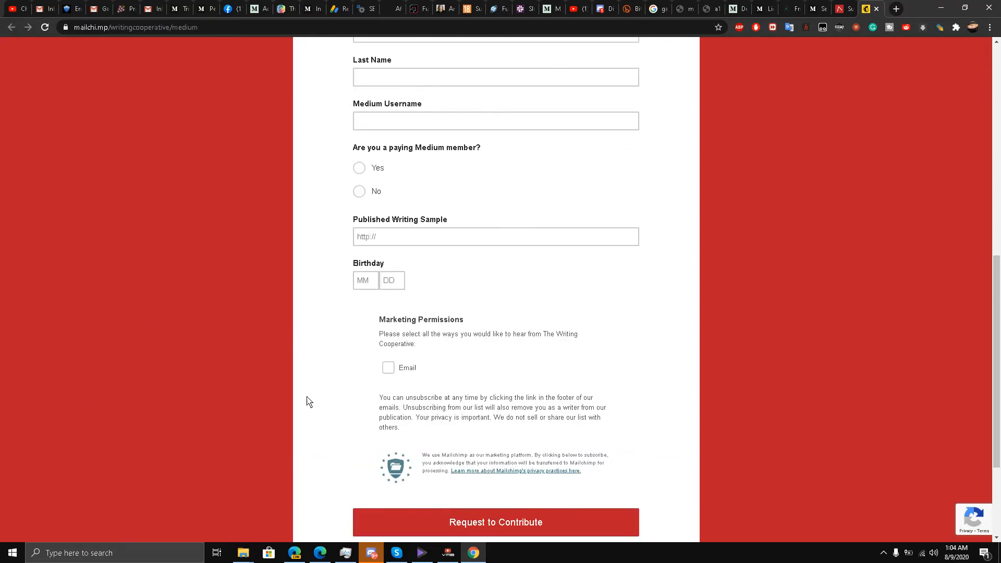
scroll("up", 3)
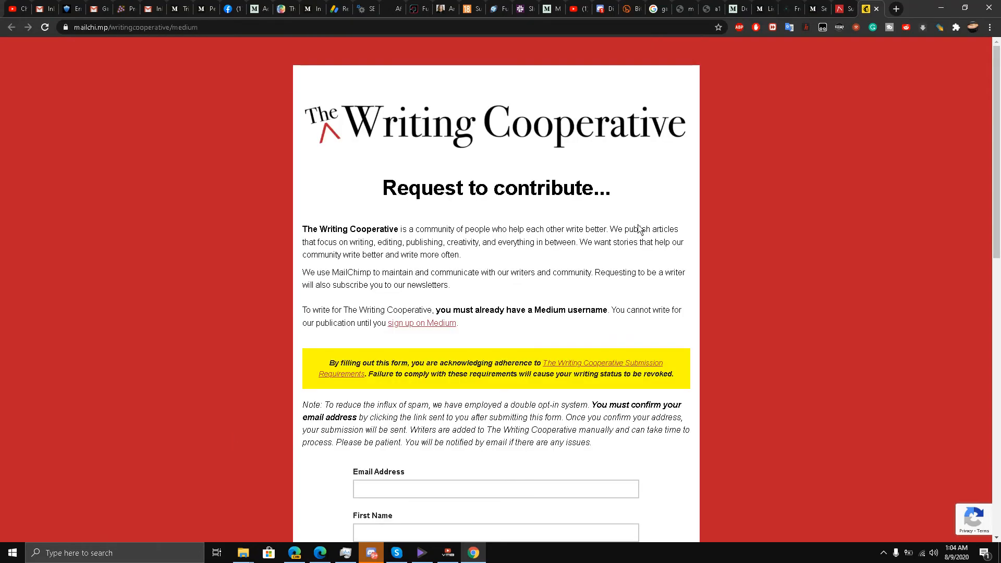
mouse_move(827, 6)
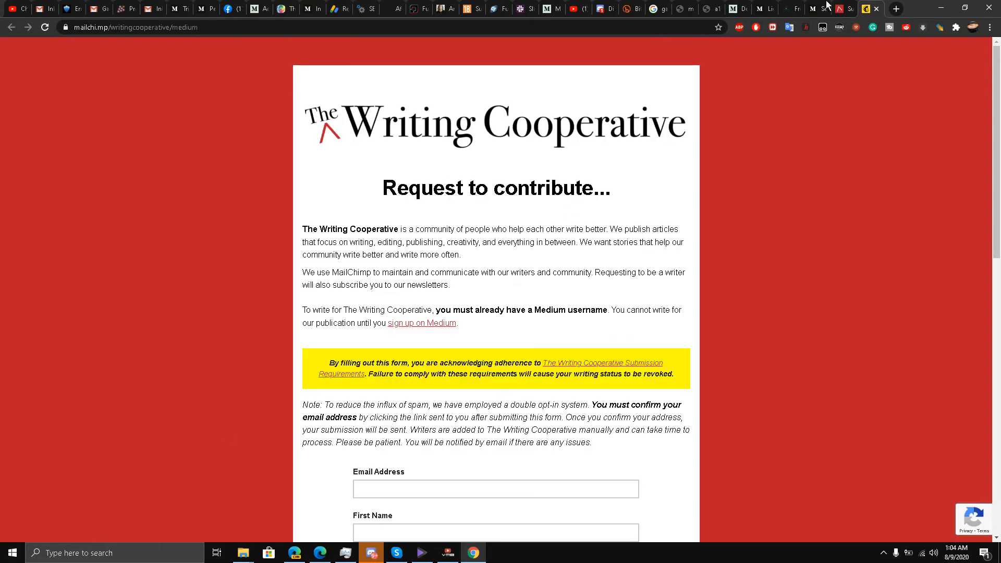
mouse_move(763, 9)
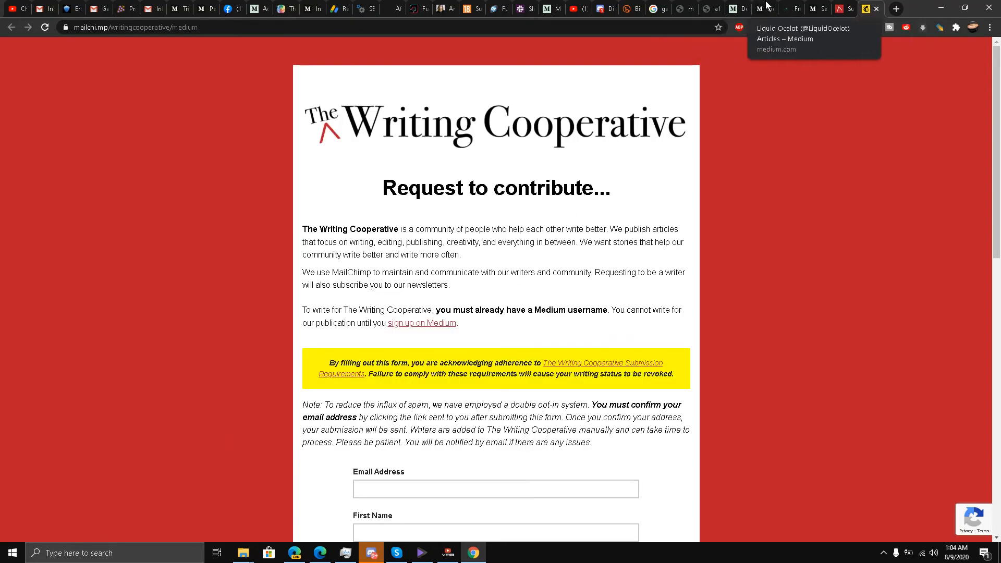
- From the profile's account menu, show Publications listing The Writing Cooperative as Writer
left_click(758, 9)
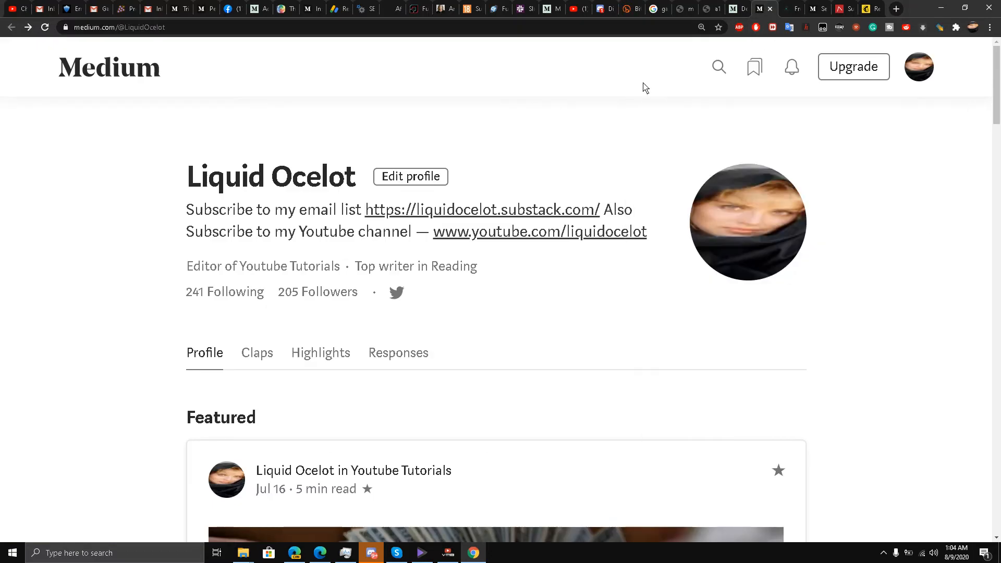
left_click(917, 67)
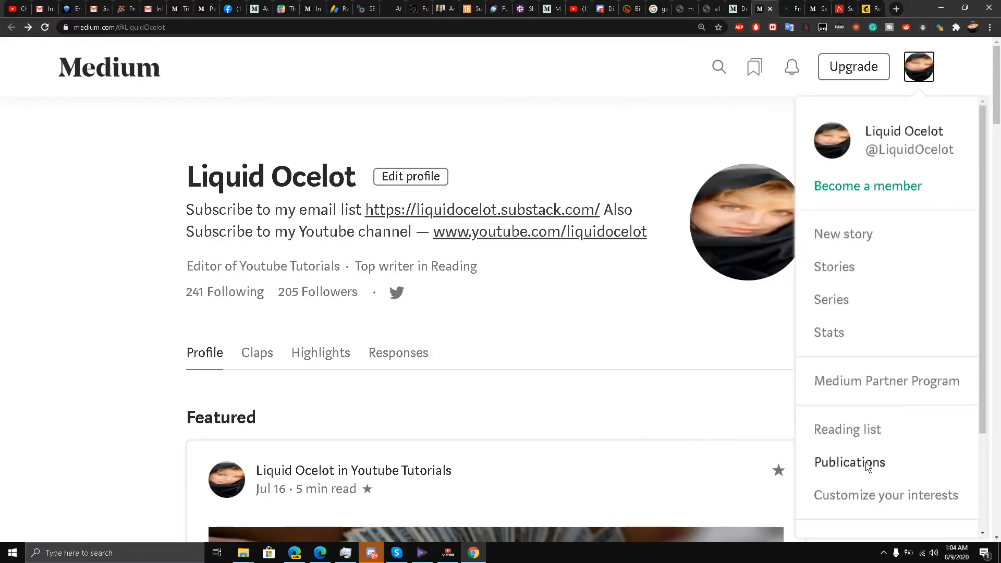
mouse_move(861, 470)
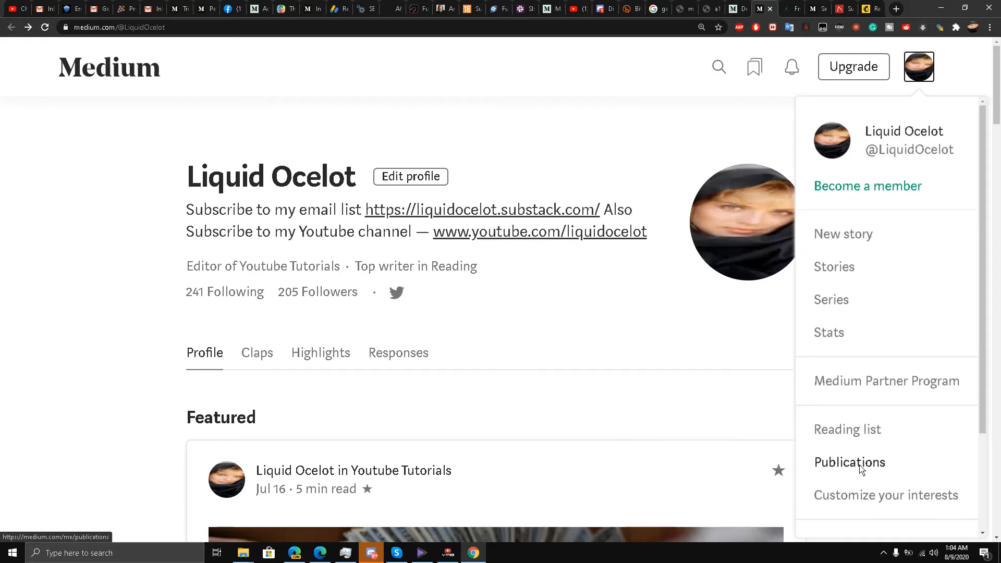
left_click(850, 463)
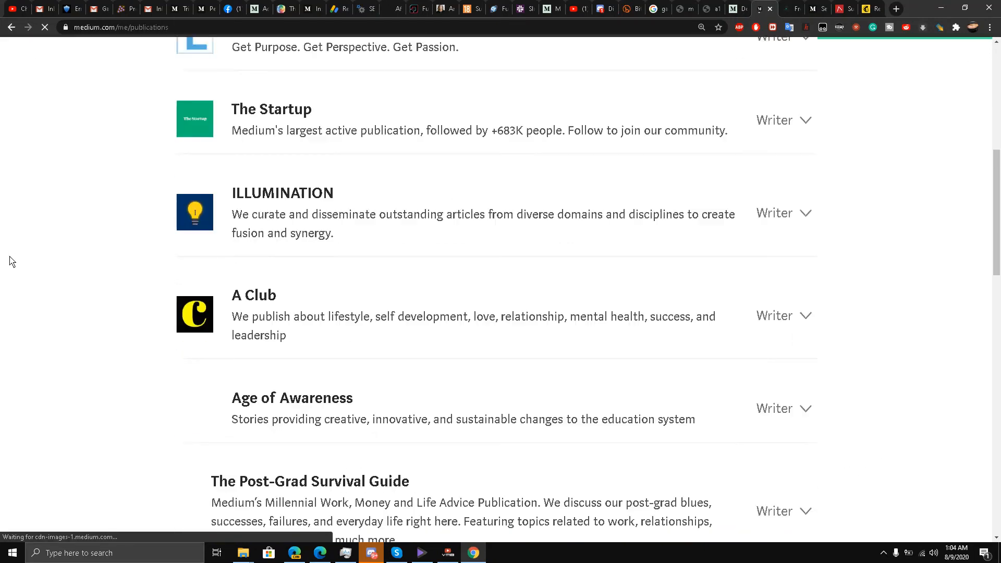
scroll("down", 3)
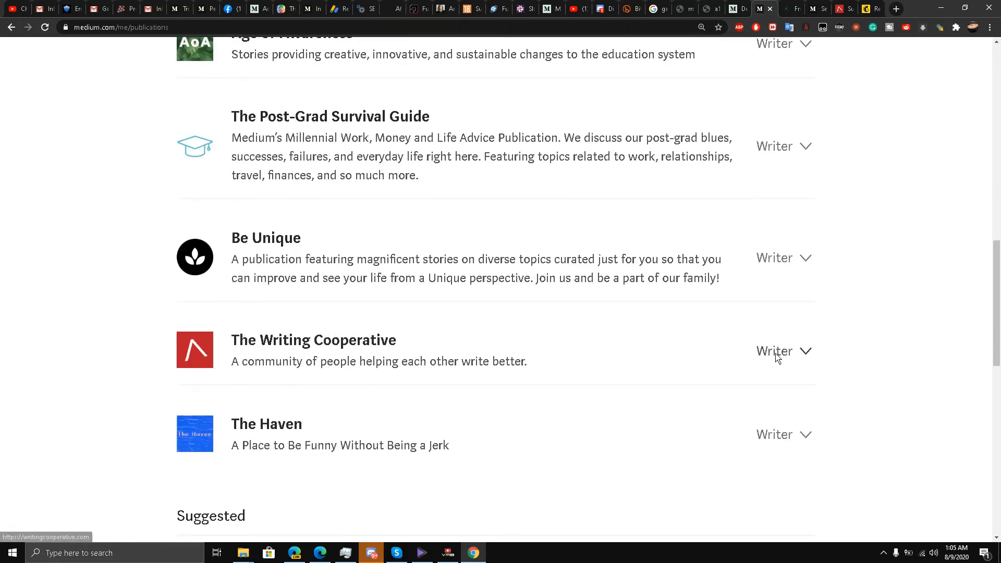
mouse_move(275, 345)
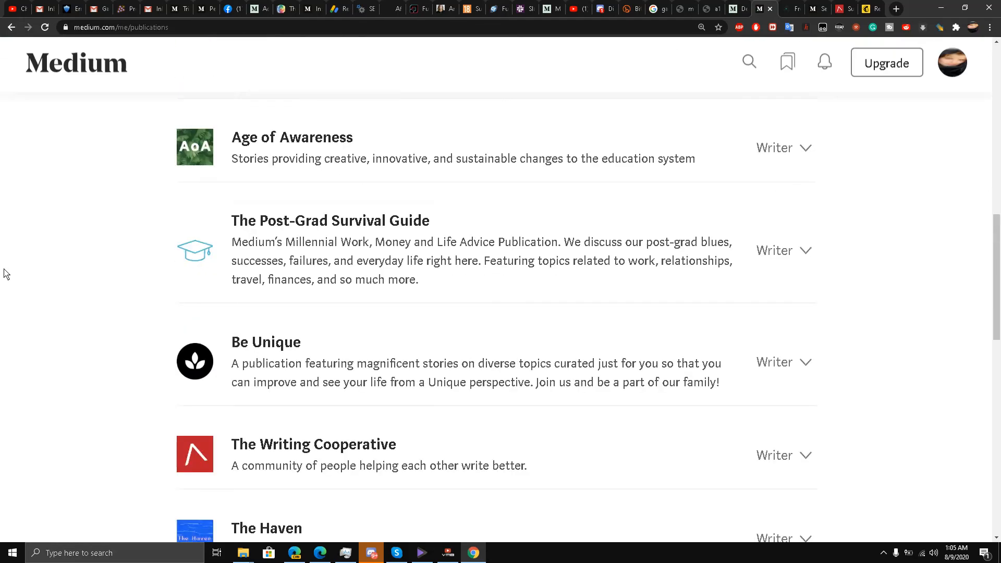
scroll("down", 3)
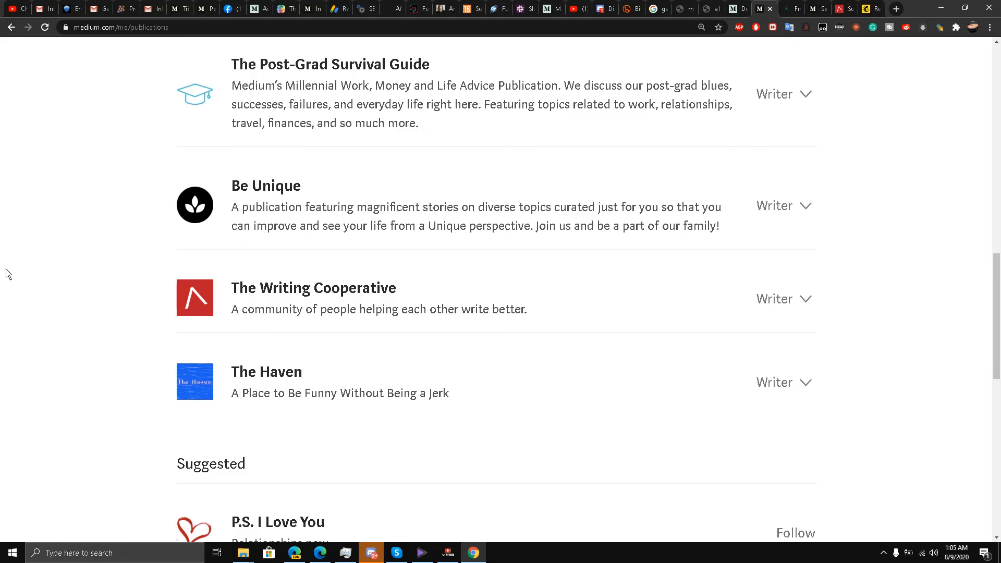
left_click(883, 554)
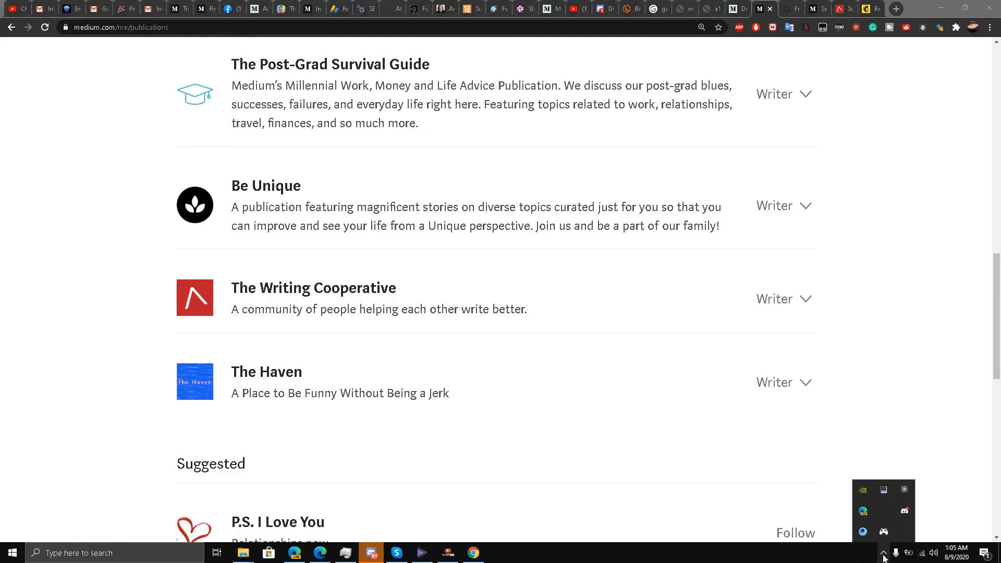